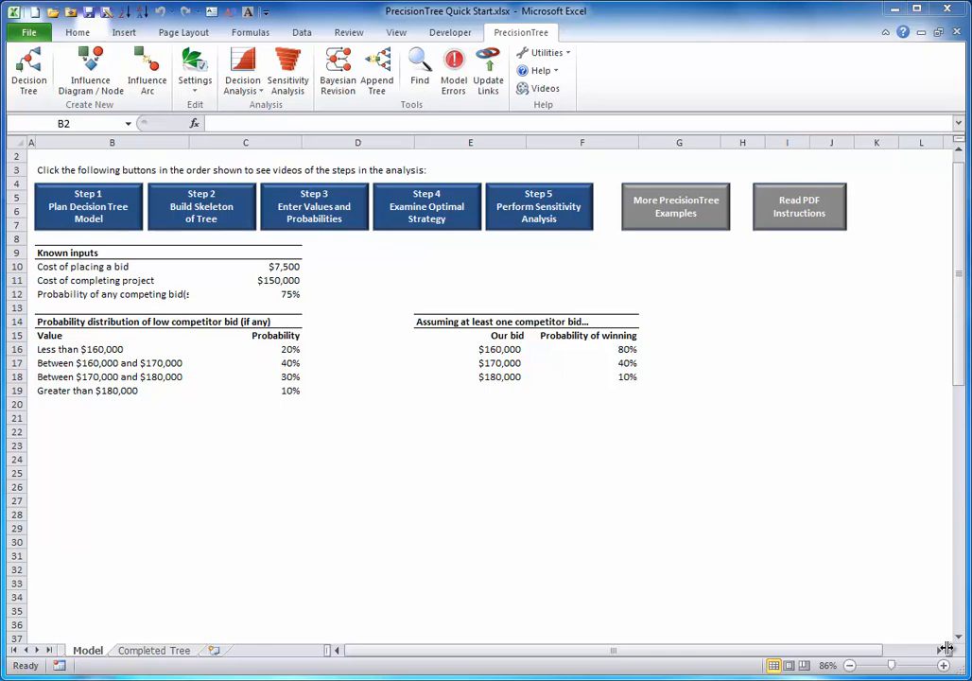
mouse_move(944, 649)
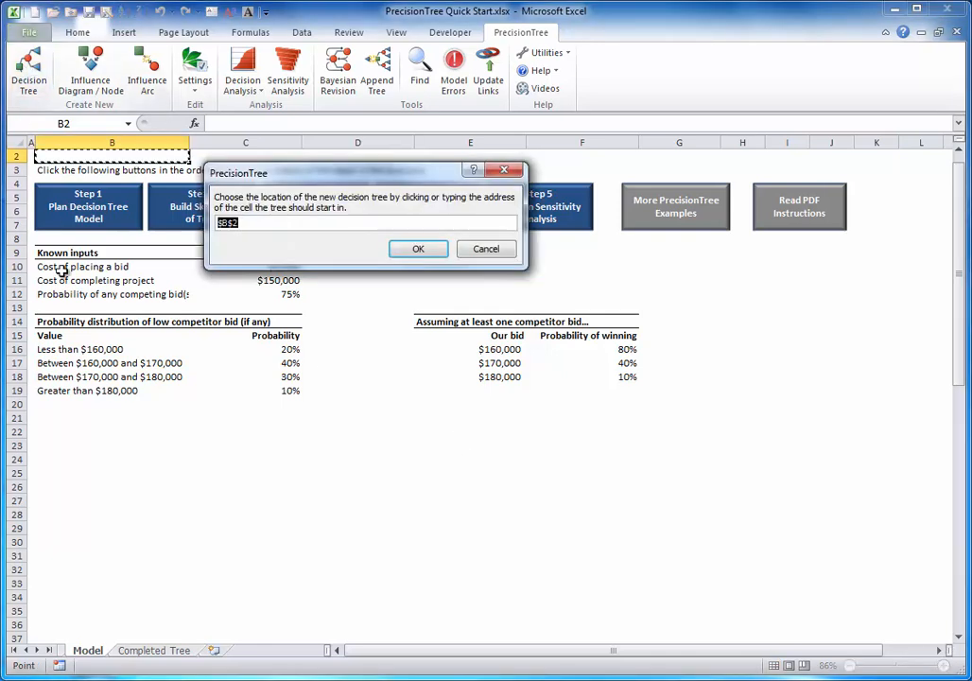
- Create a decision tree at cell B22 and name it Bidding Decision
click(112, 418)
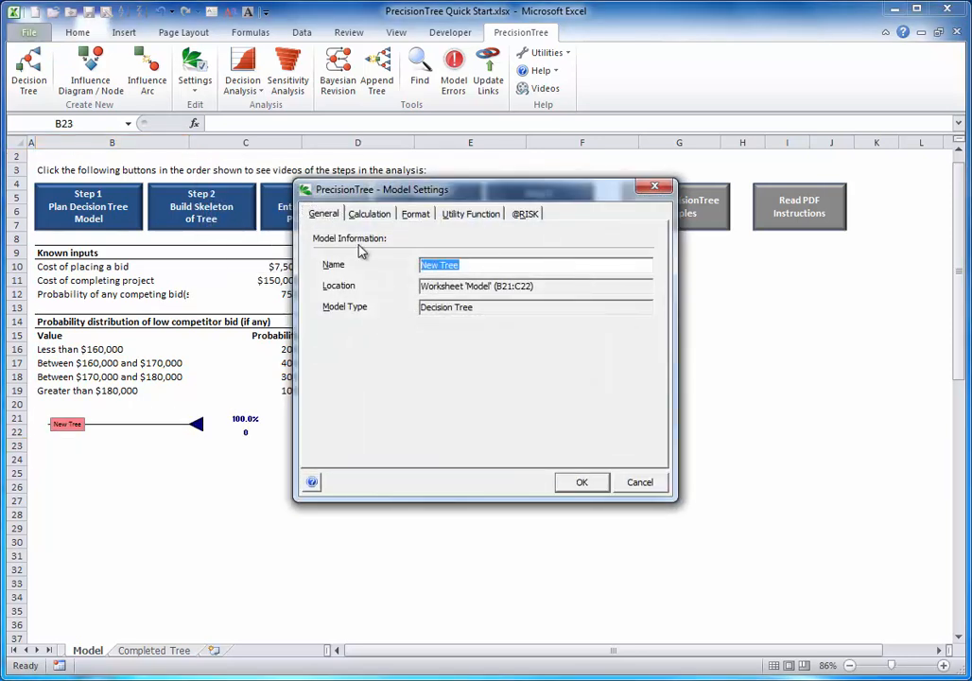
text(Bidding Decision)
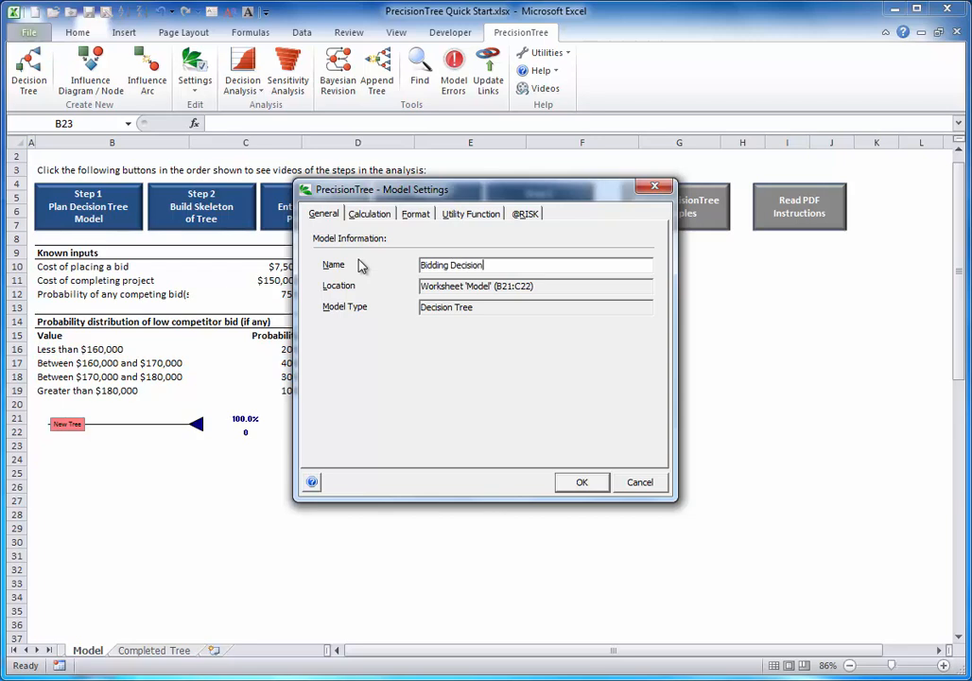
click(583, 482)
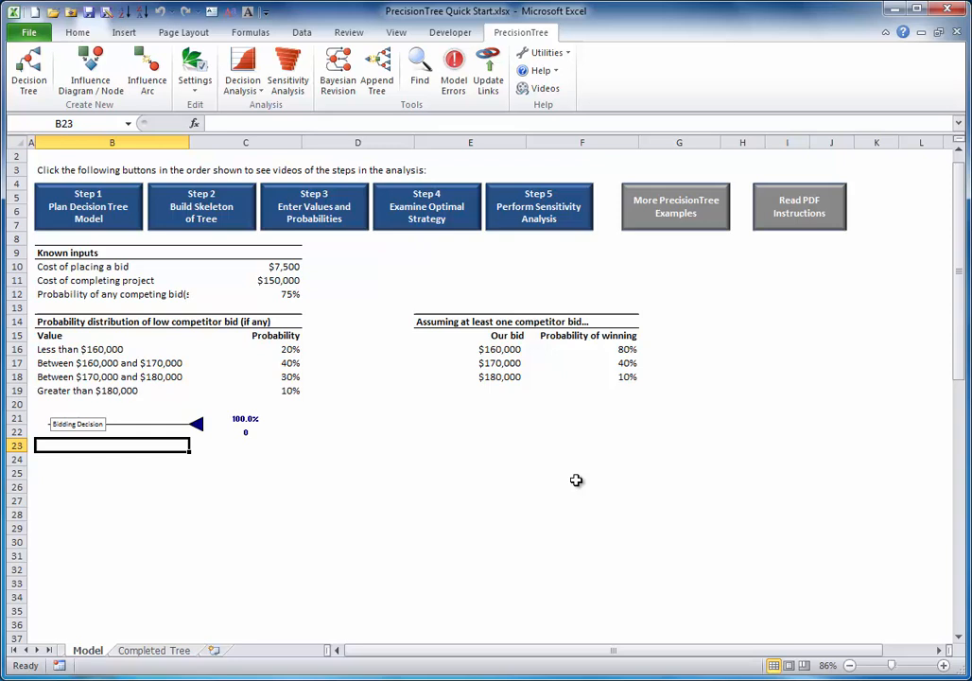
mouse_move(278, 454)
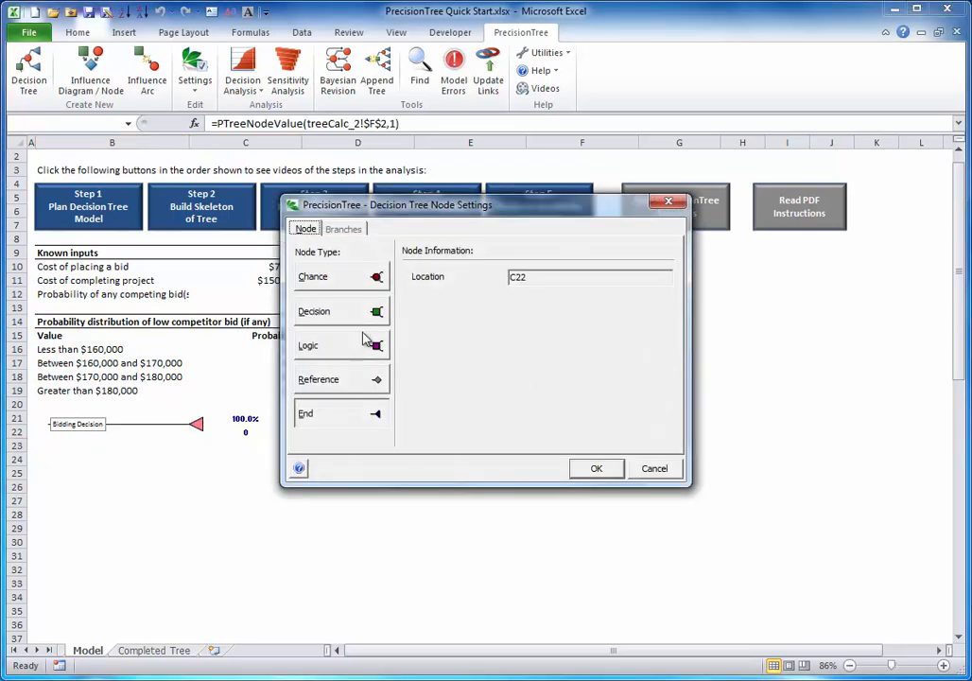
- Make the start node a decision 'Place a bid?' with branches Yes and No
click(314, 310)
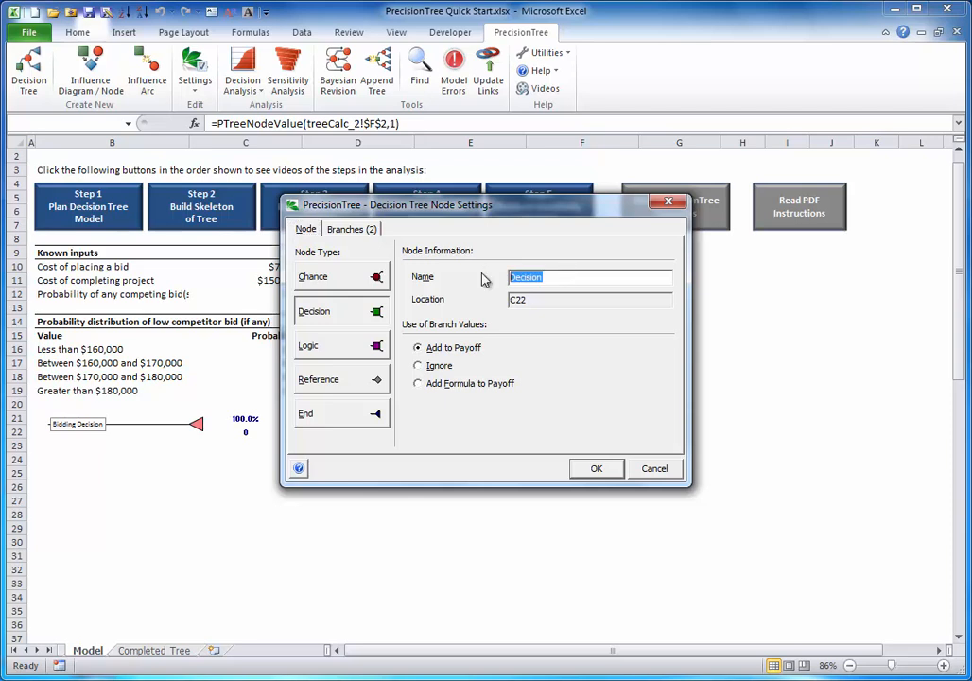
text(Place a bid?)
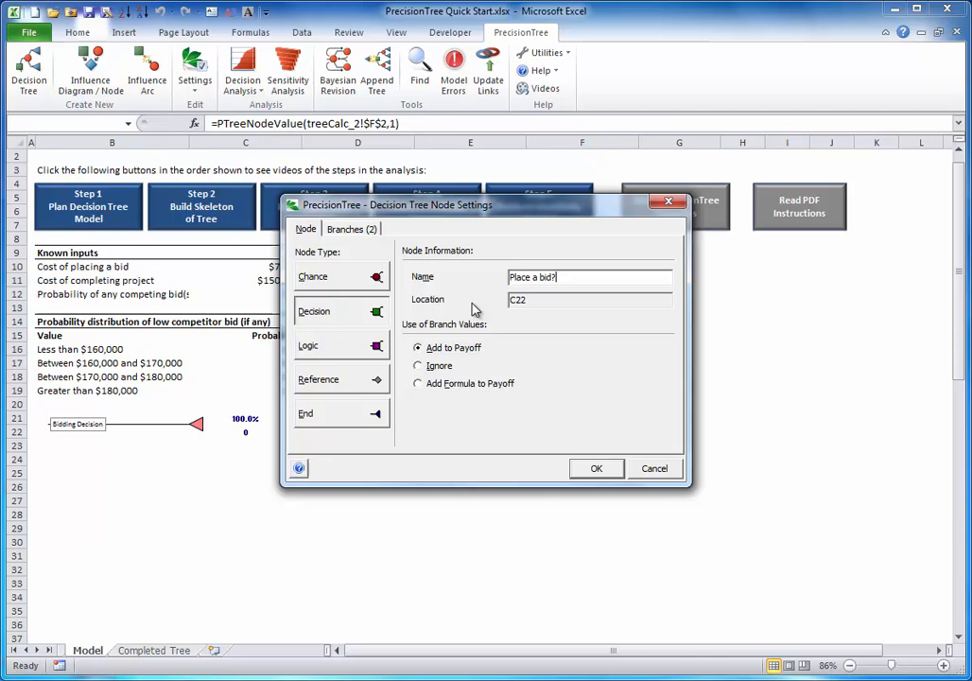
click(352, 229)
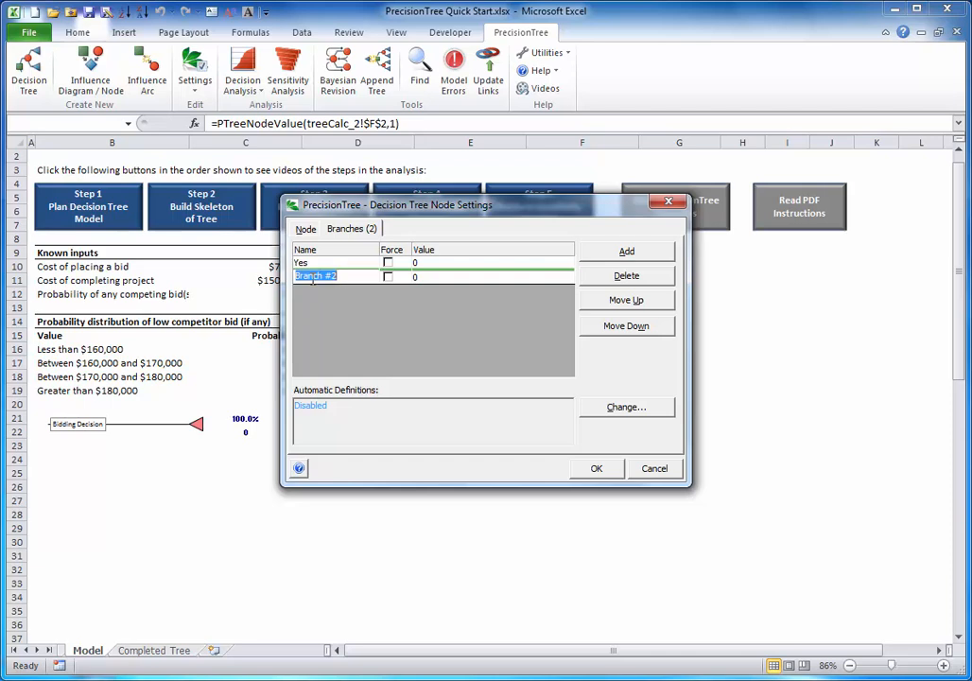
text(No)
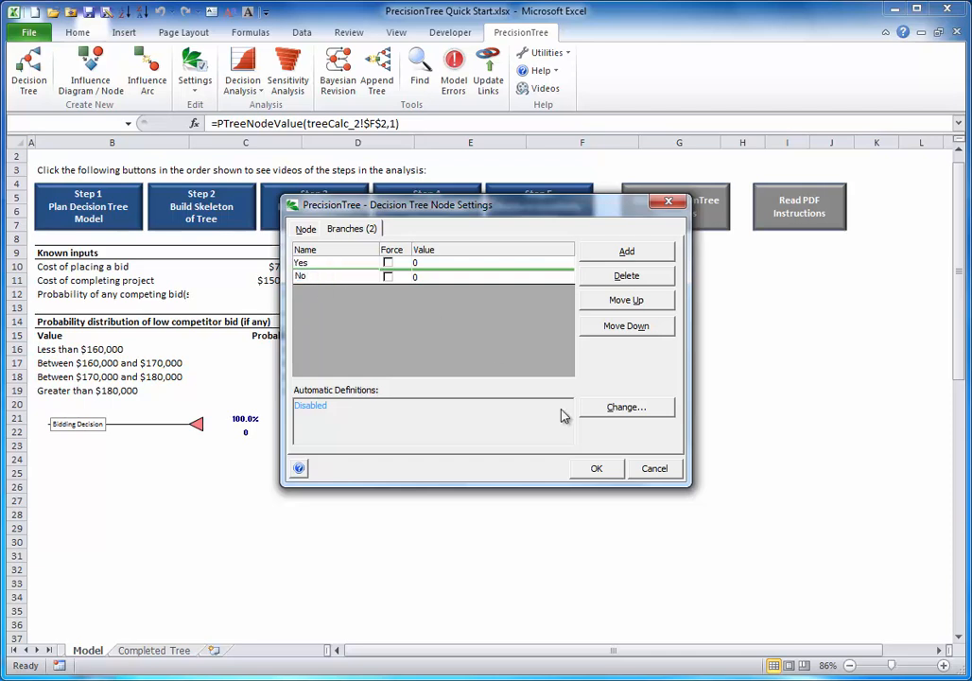
click(598, 469)
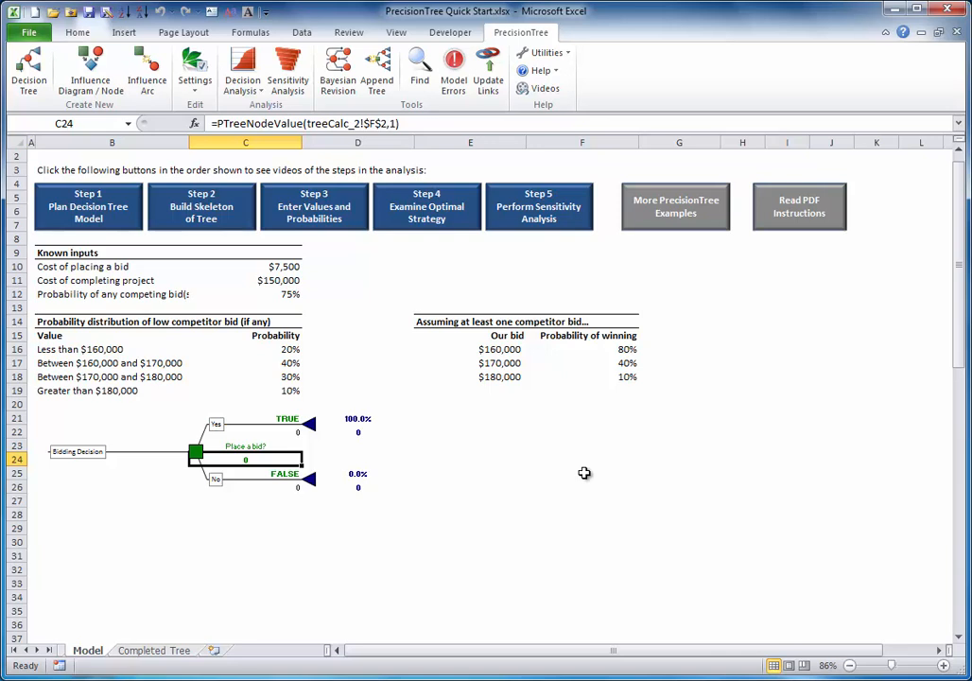
mouse_move(314, 431)
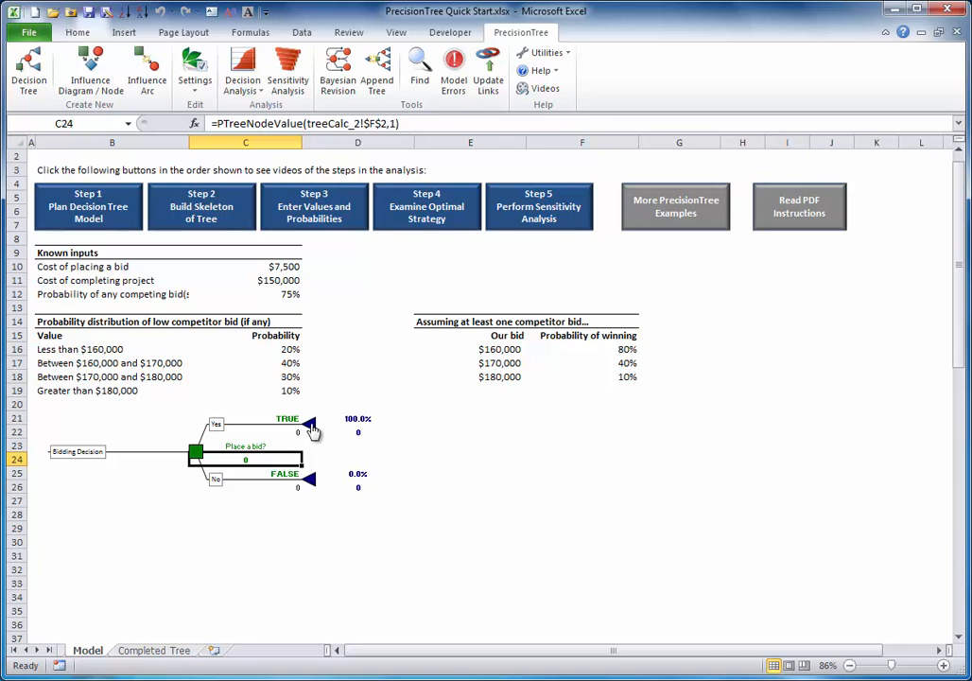
- Make the Yes end node a Bid Amount decision with branches $160K, $170K and $180K
click(196, 450)
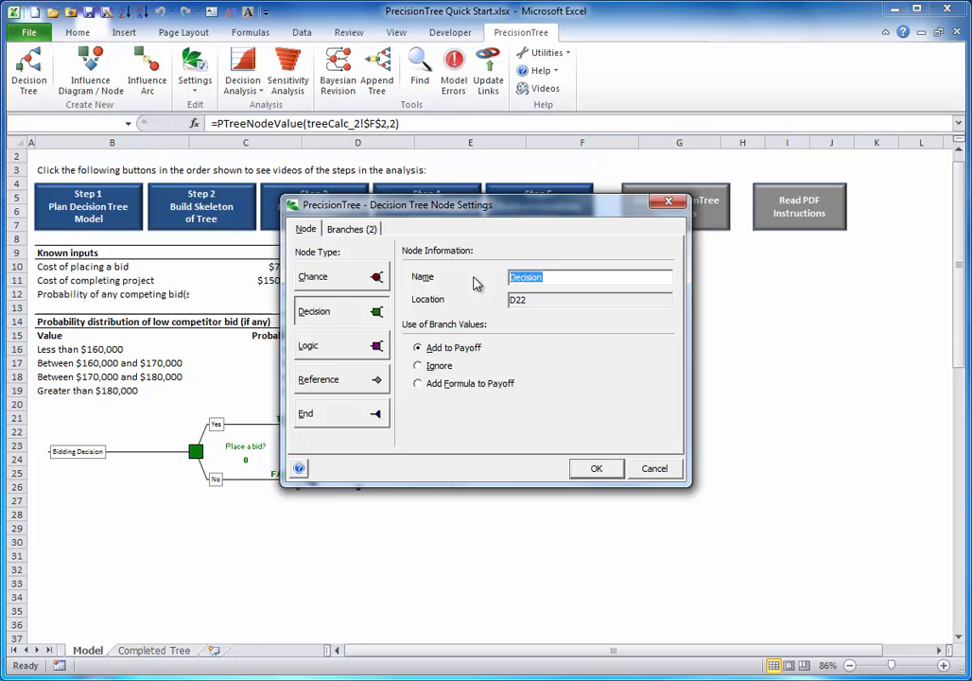
text(Bid Amount)
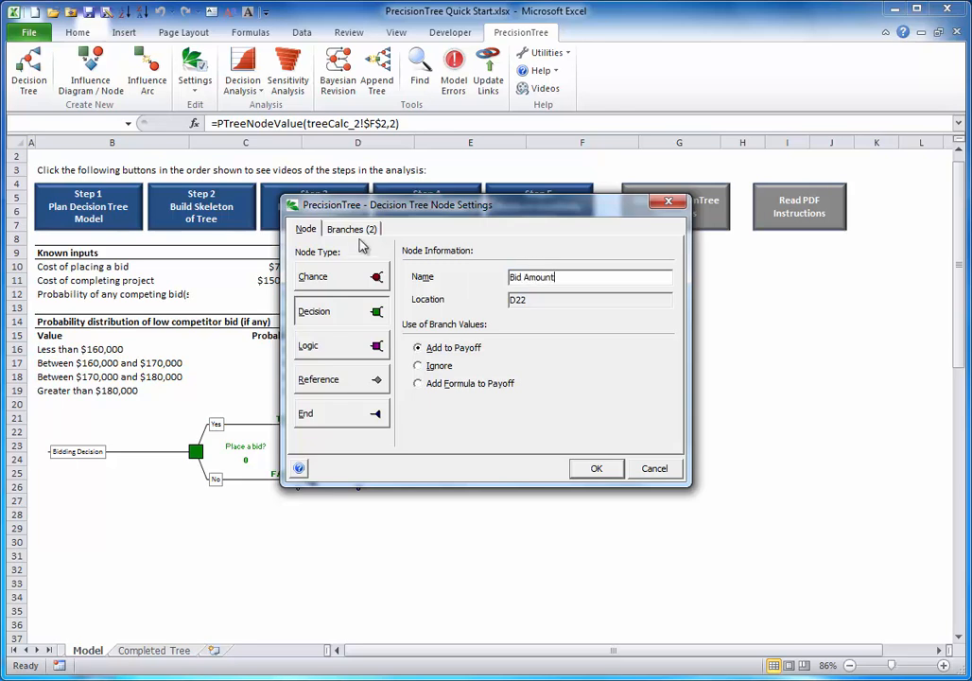
click(347, 229)
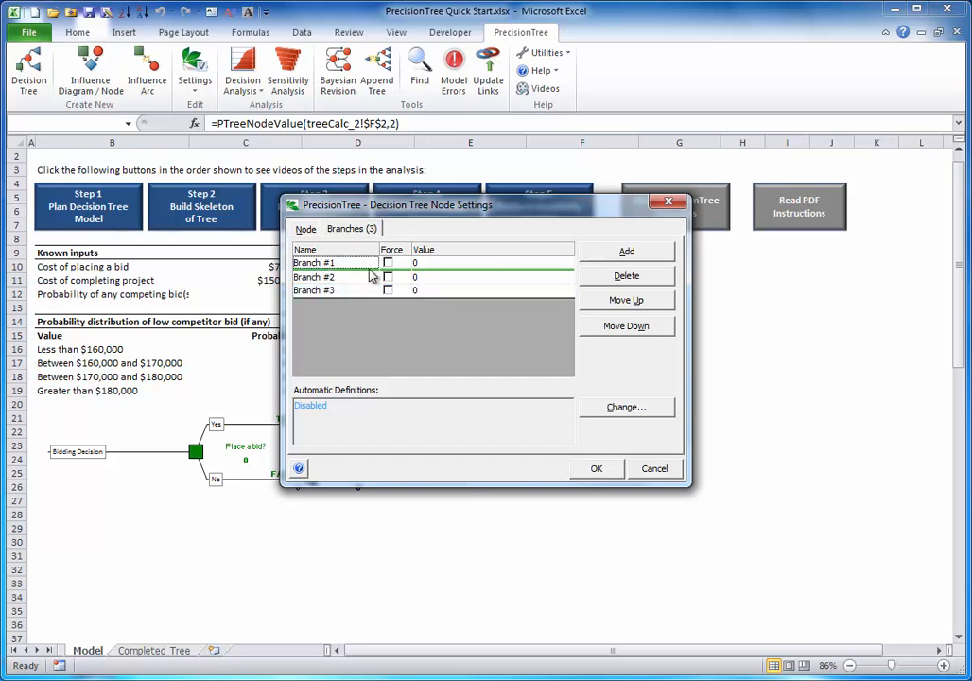
text($160)
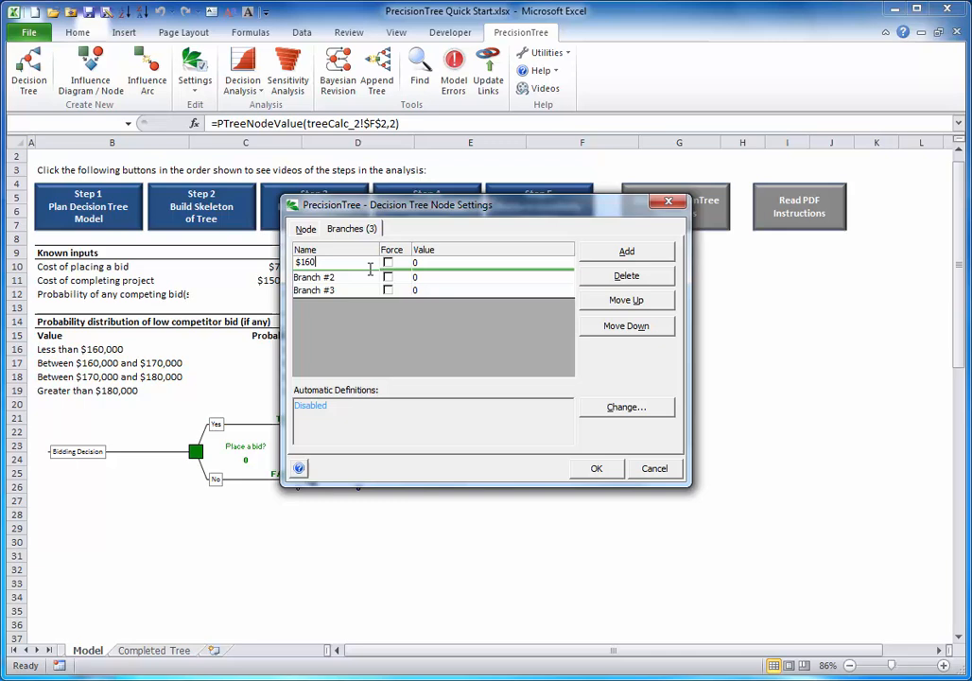
click(318, 276)
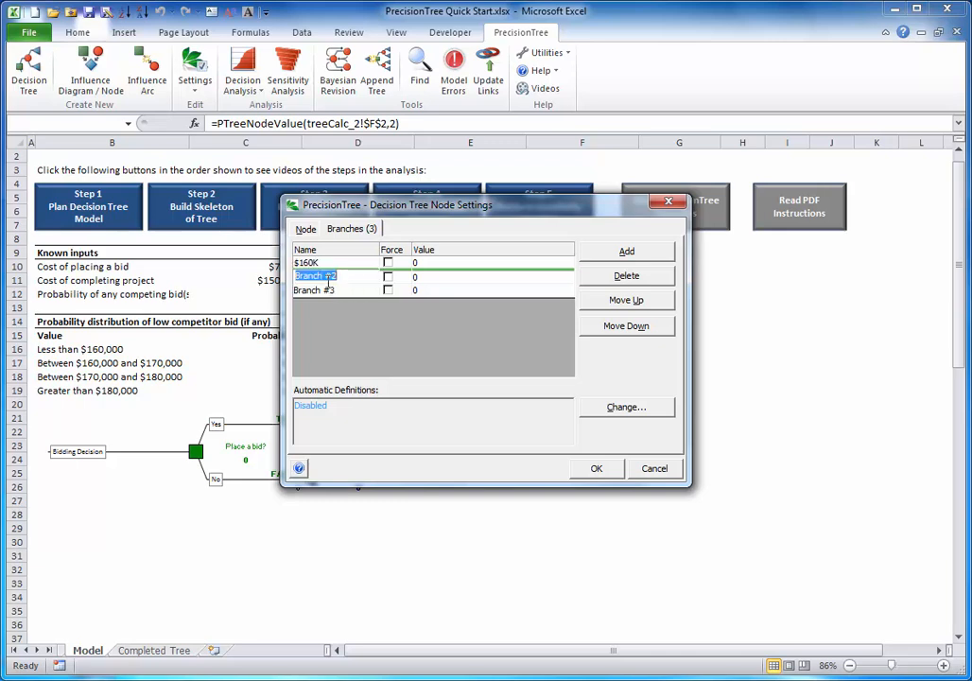
text($170K)
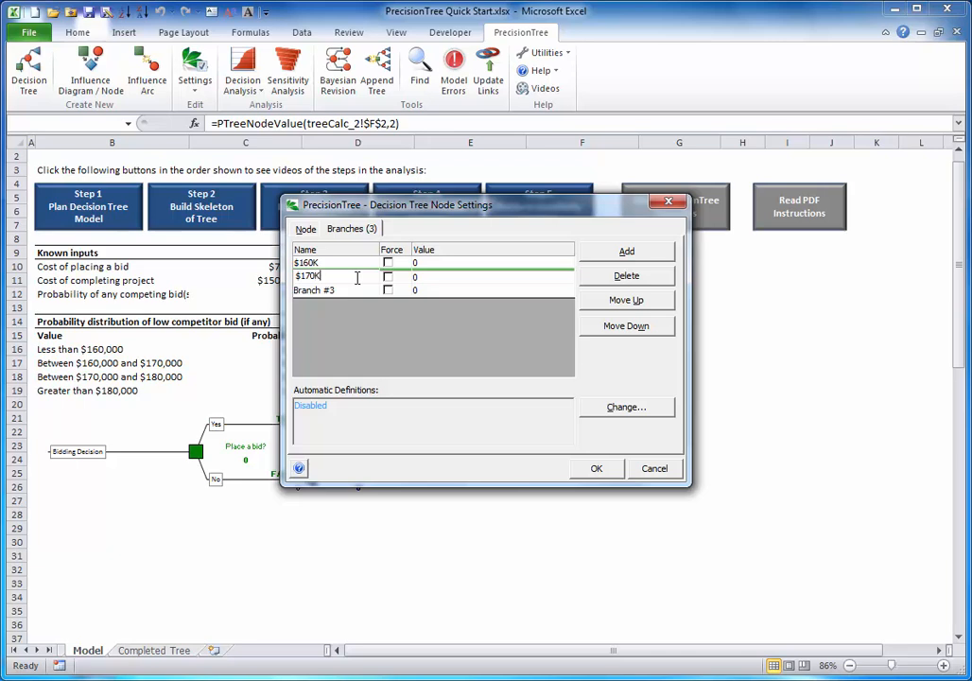
click(314, 290)
text($180K)
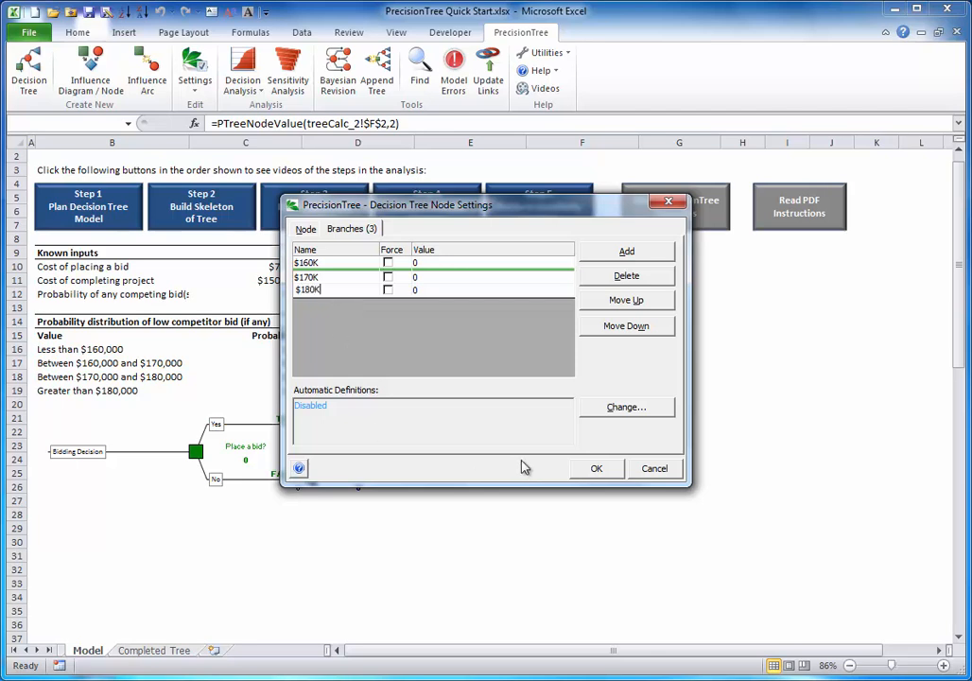
click(596, 469)
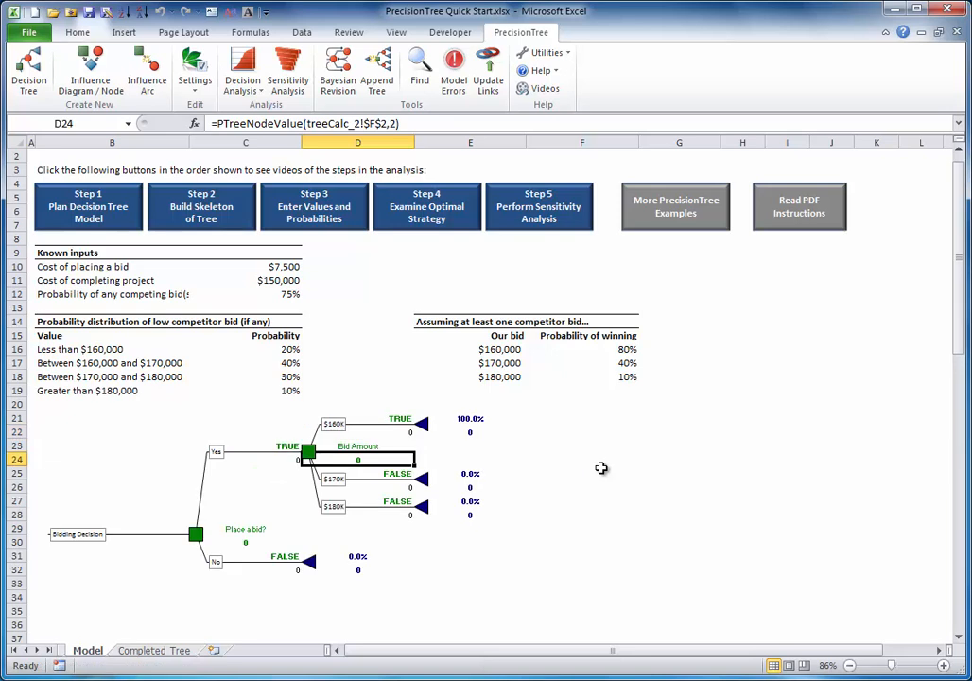
mouse_move(423, 432)
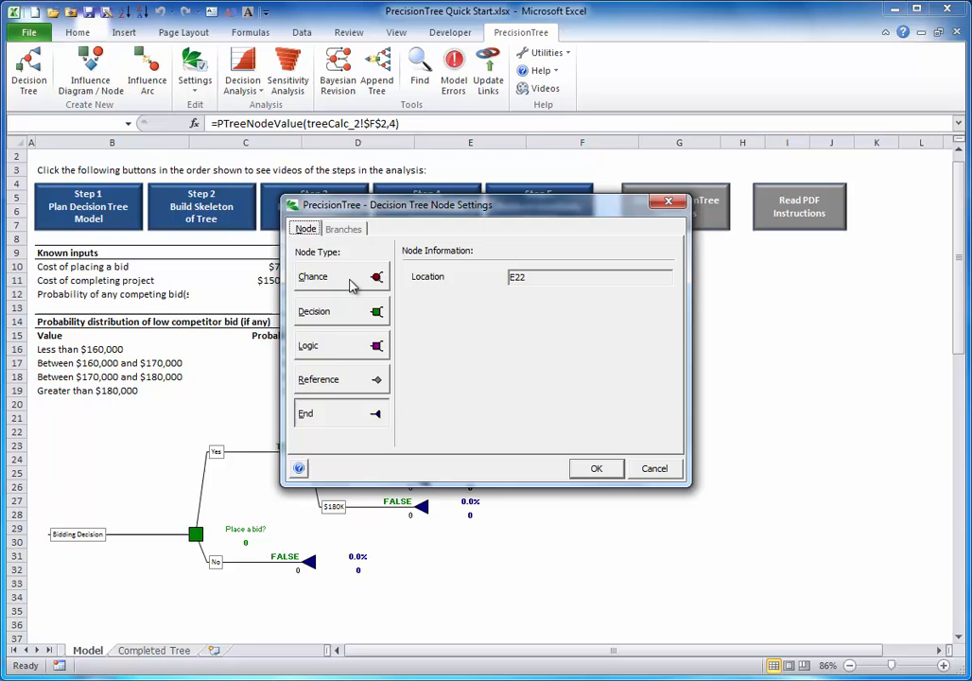
- Make the $160K end node a chance node 'Any competing bids?' with Yes and No branches
click(314, 276)
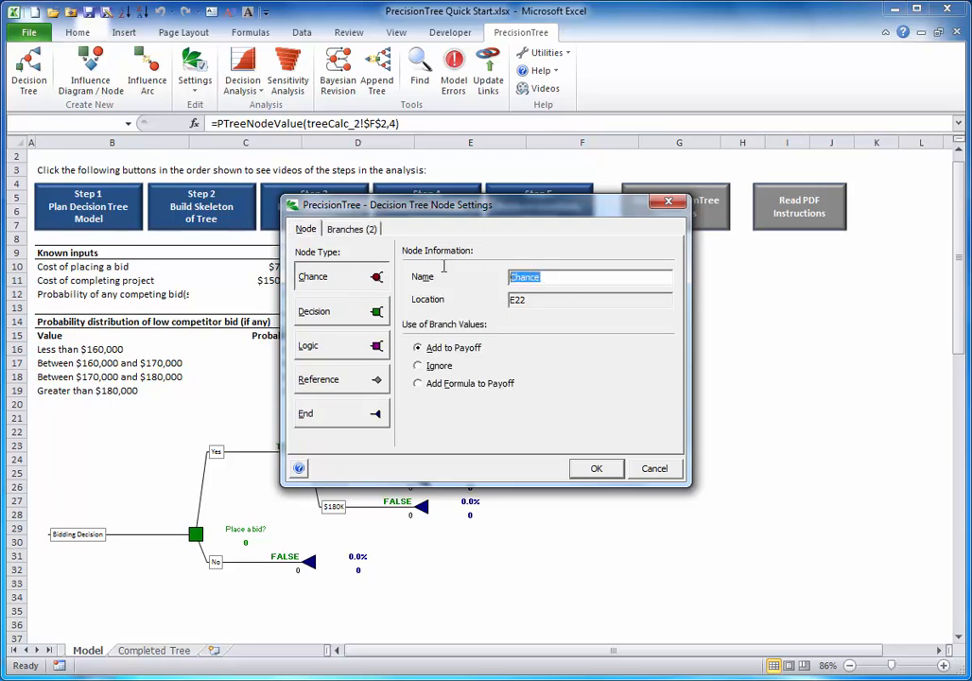
text(Any competing)
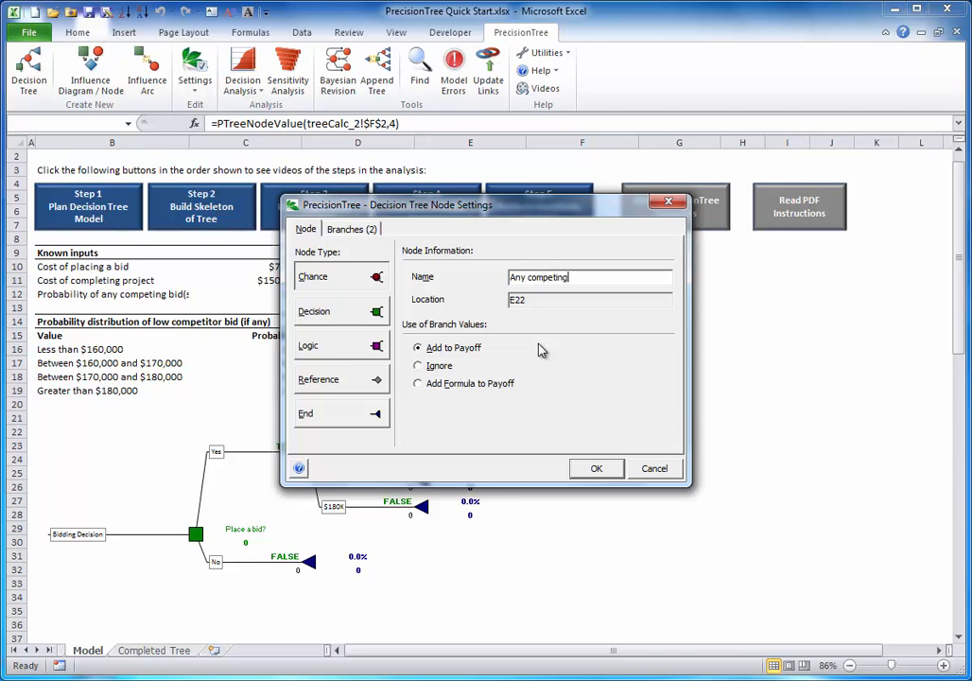
text(bids?)
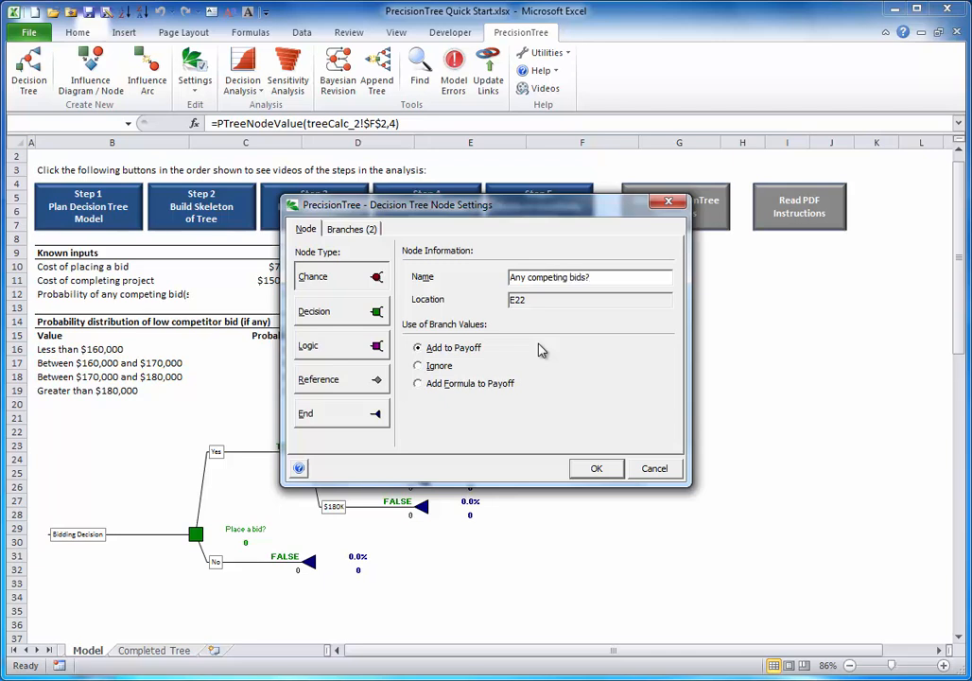
click(352, 229)
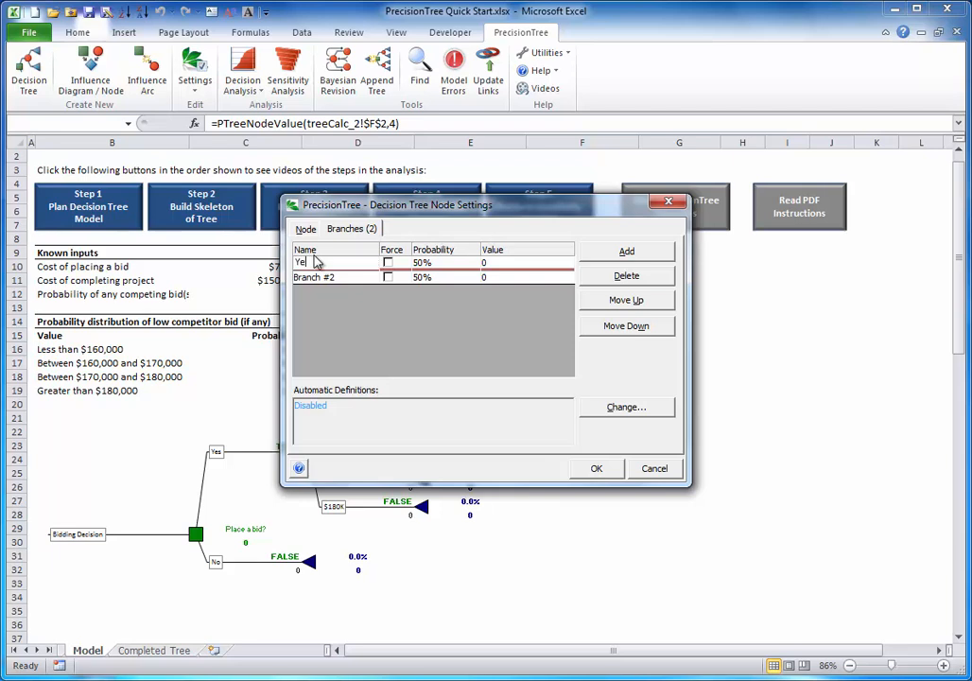
click(318, 276)
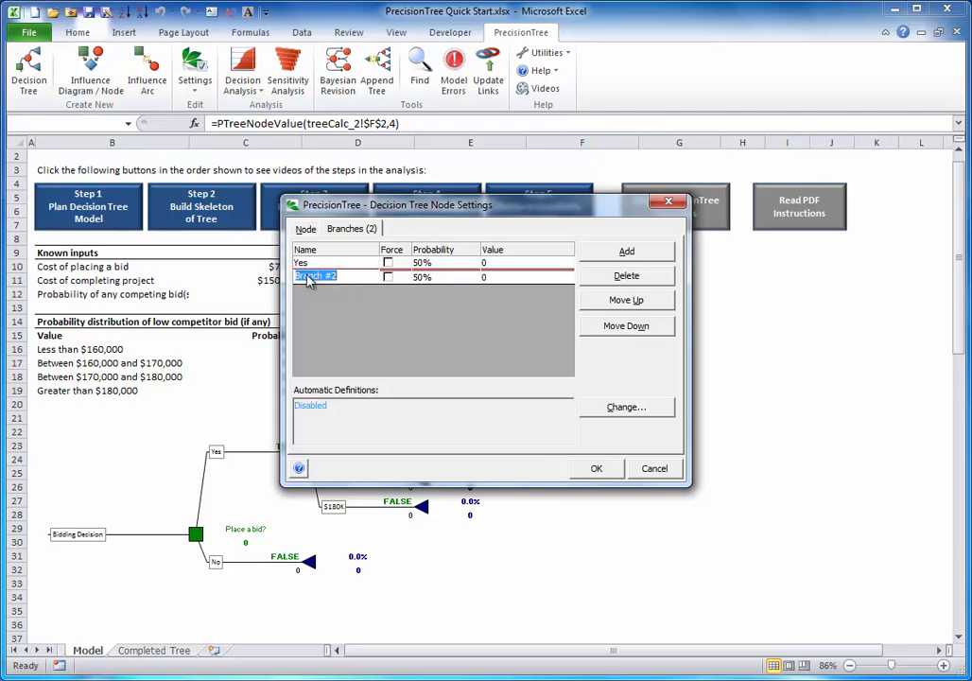
text(No)
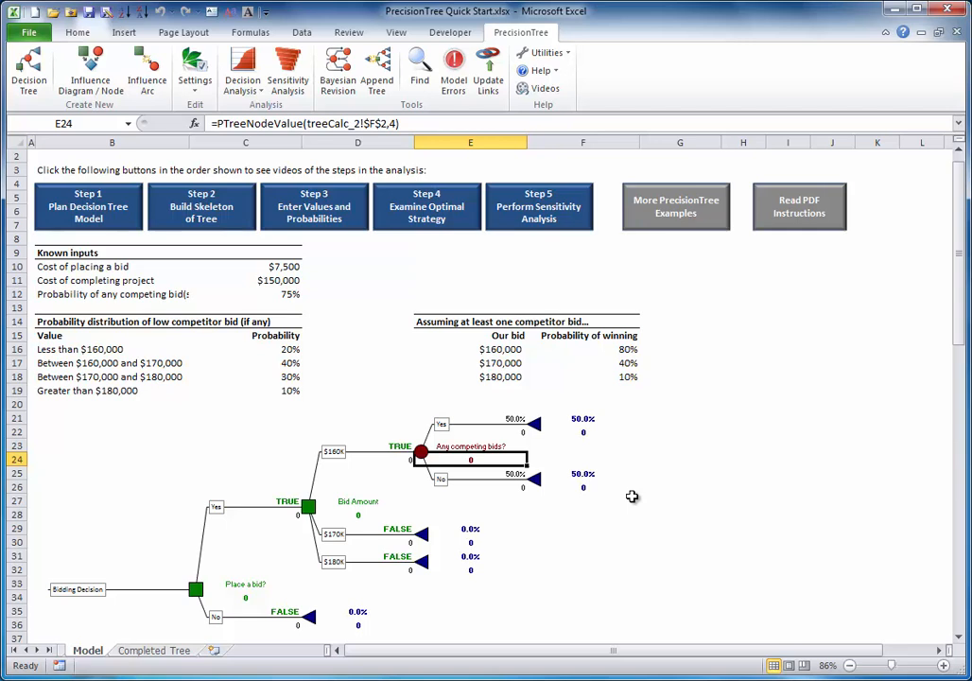
mouse_move(528, 435)
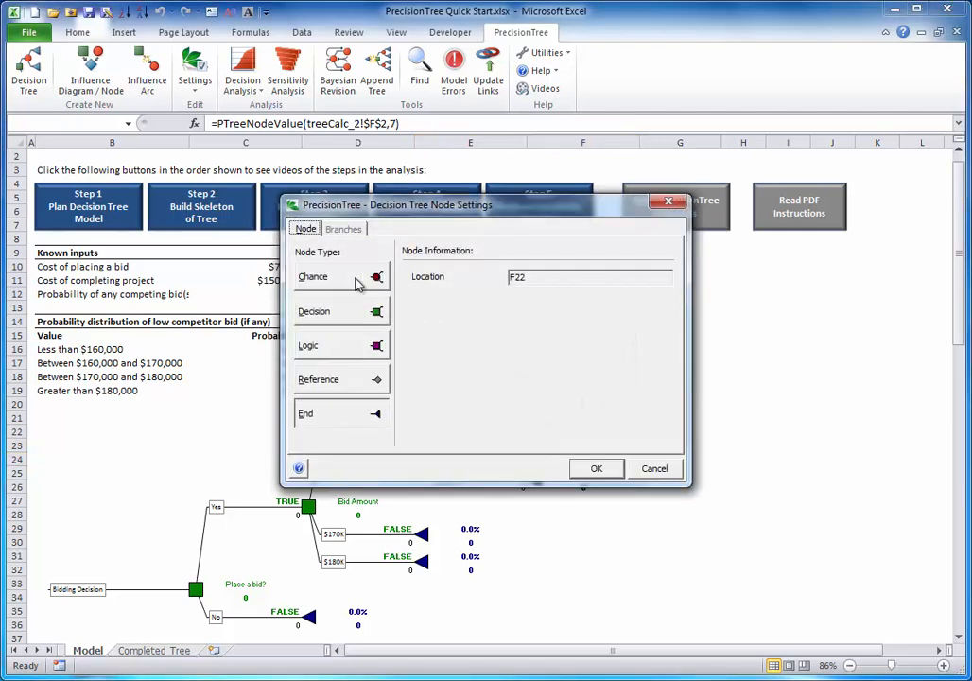
- Add a chance node on the Yes branch and rename it 'Underbid competitors?' in the cell
click(596, 469)
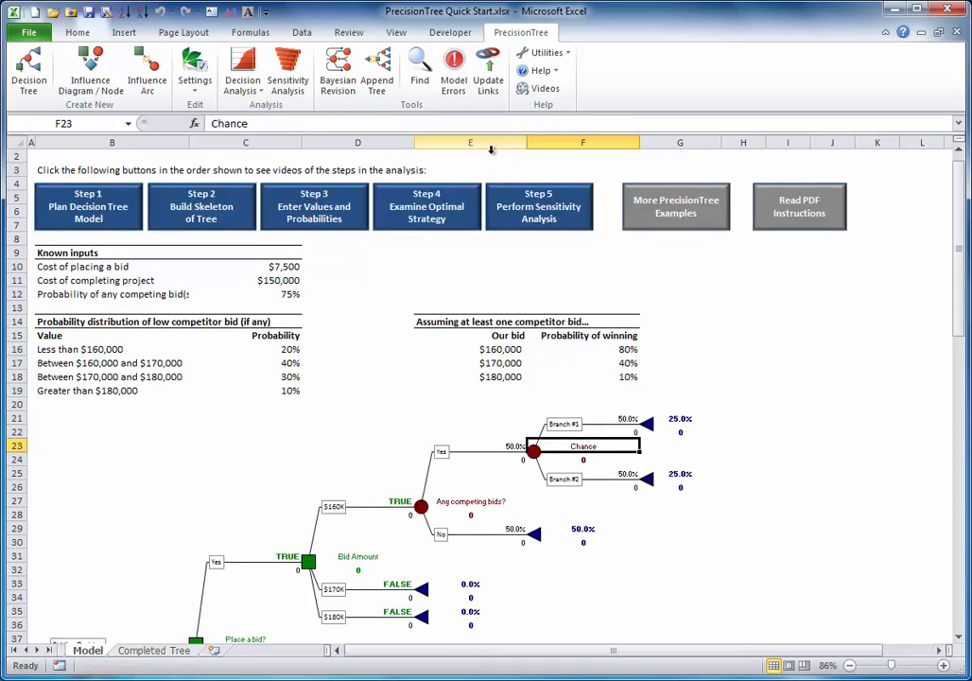
double_click(582, 446)
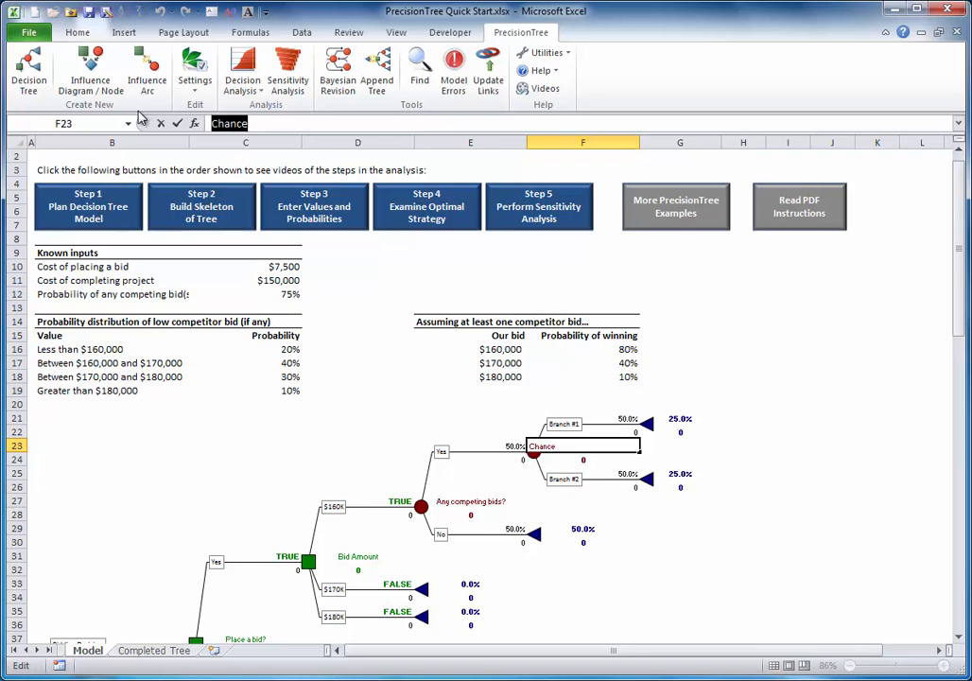
text(Underbid)
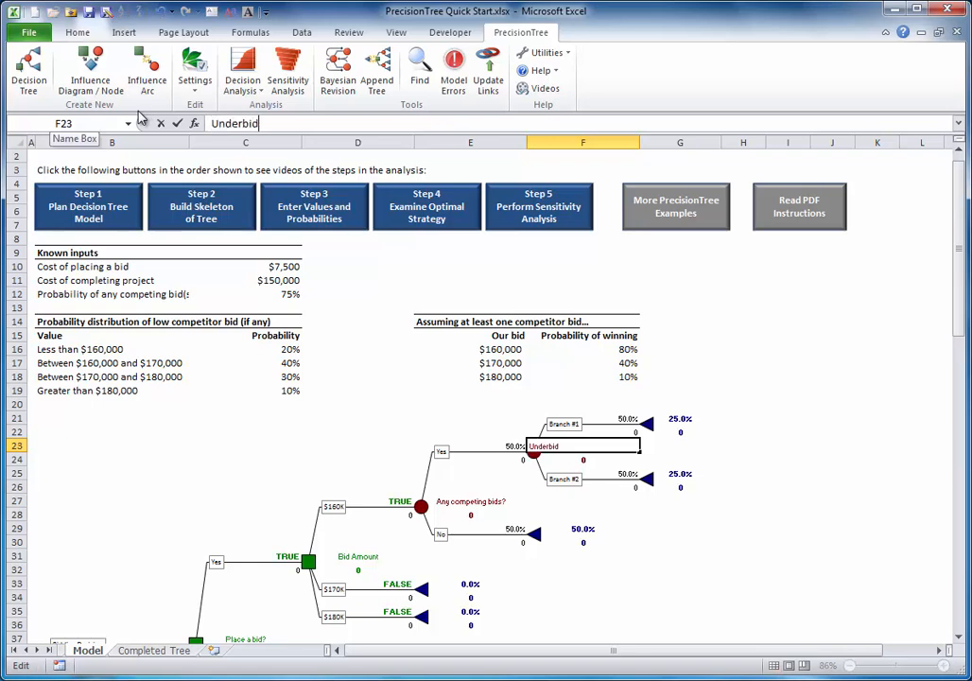
text(competiti)
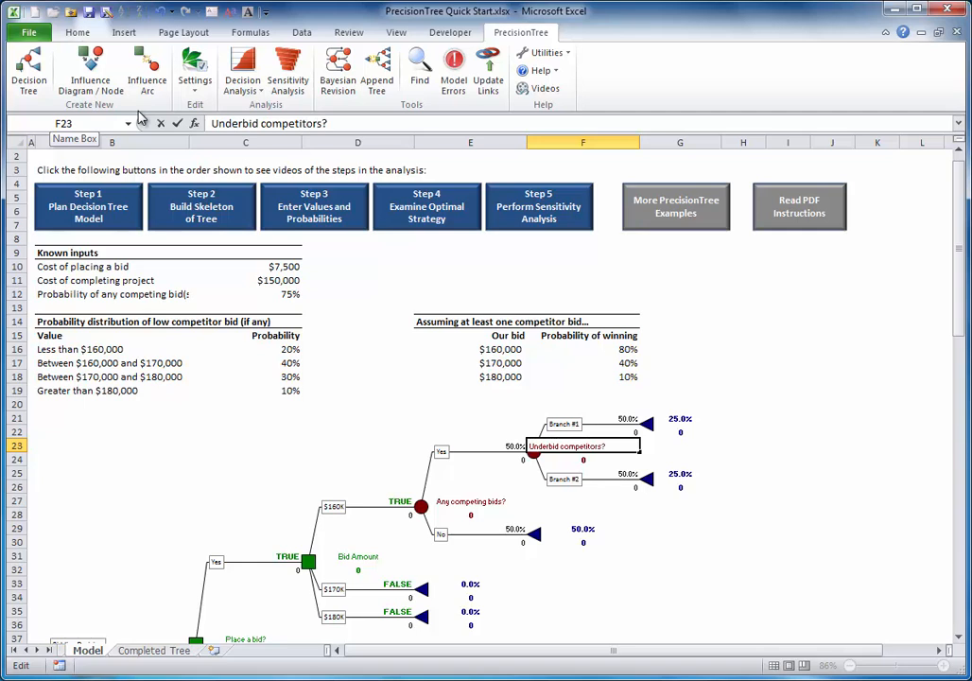
click(583, 459)
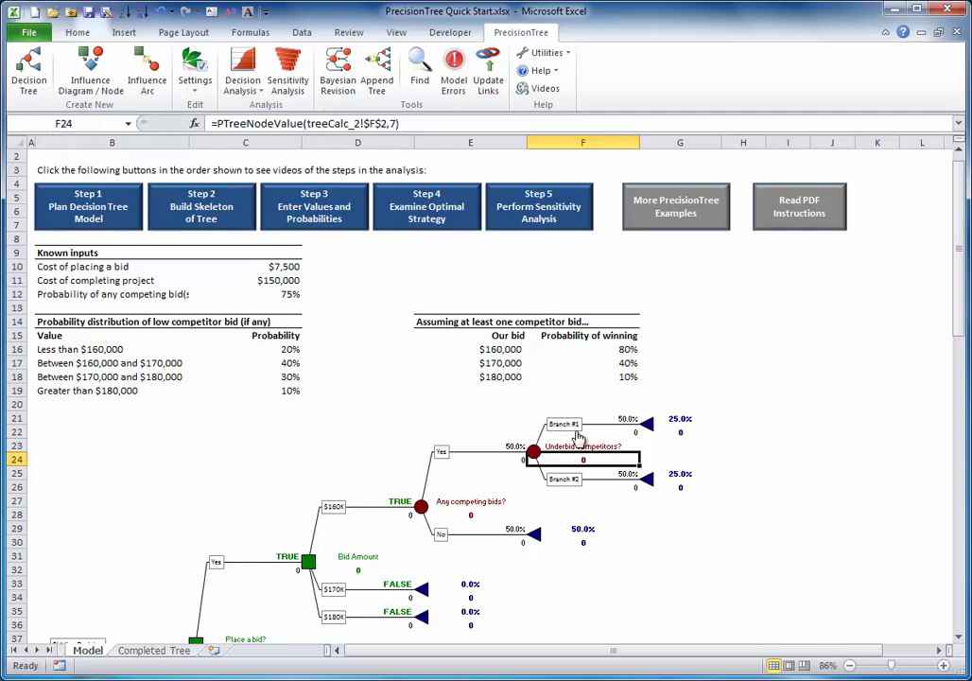
- Rename the Underbid competitors? branches to Yes and No via their labels
double_click(564, 424)
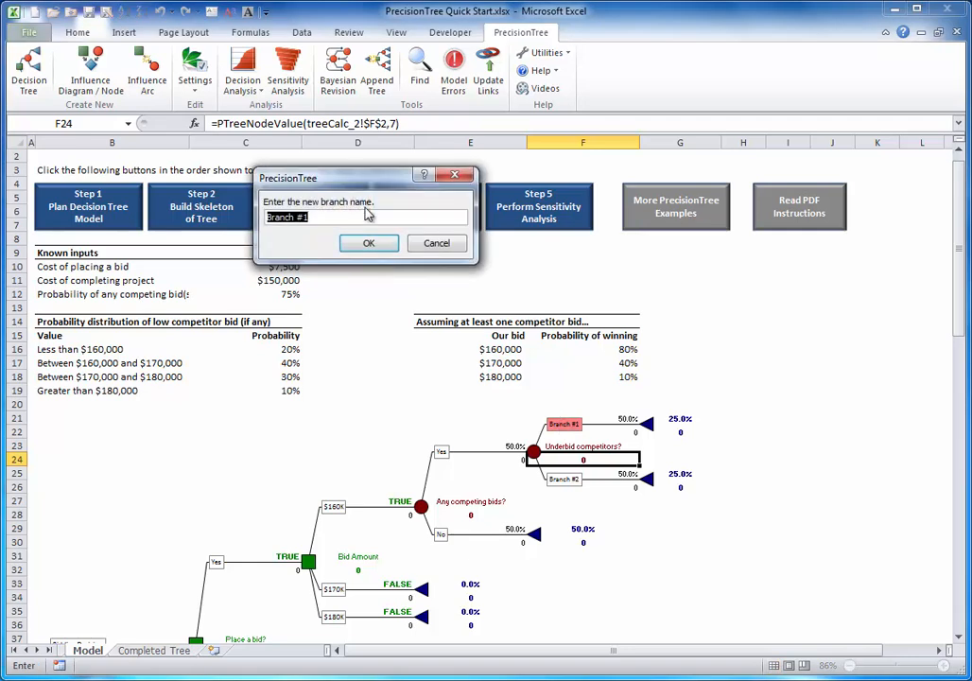
text(Yes)
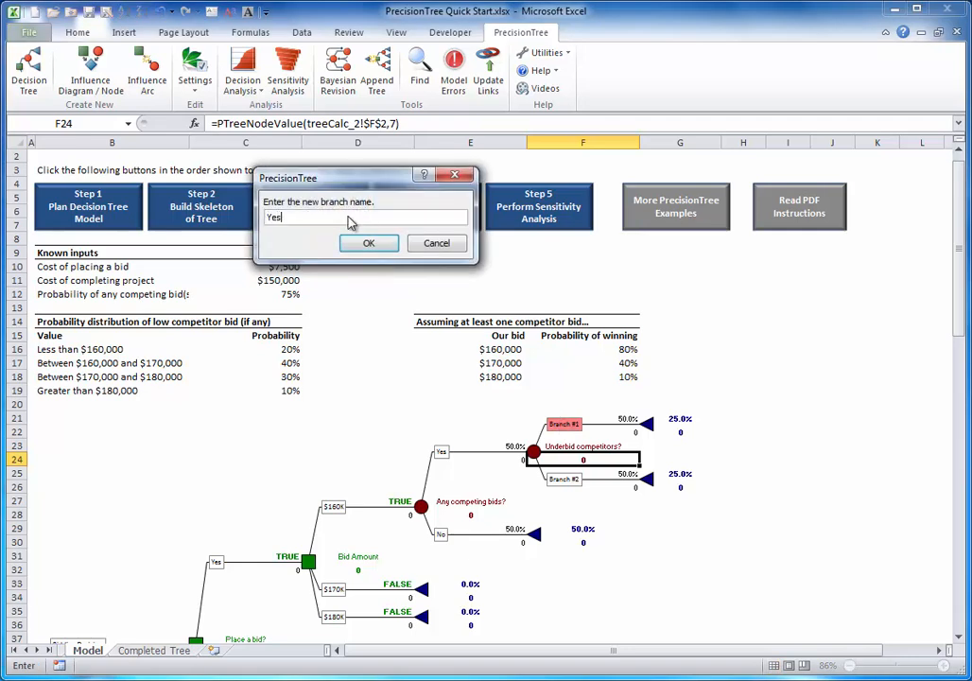
click(369, 242)
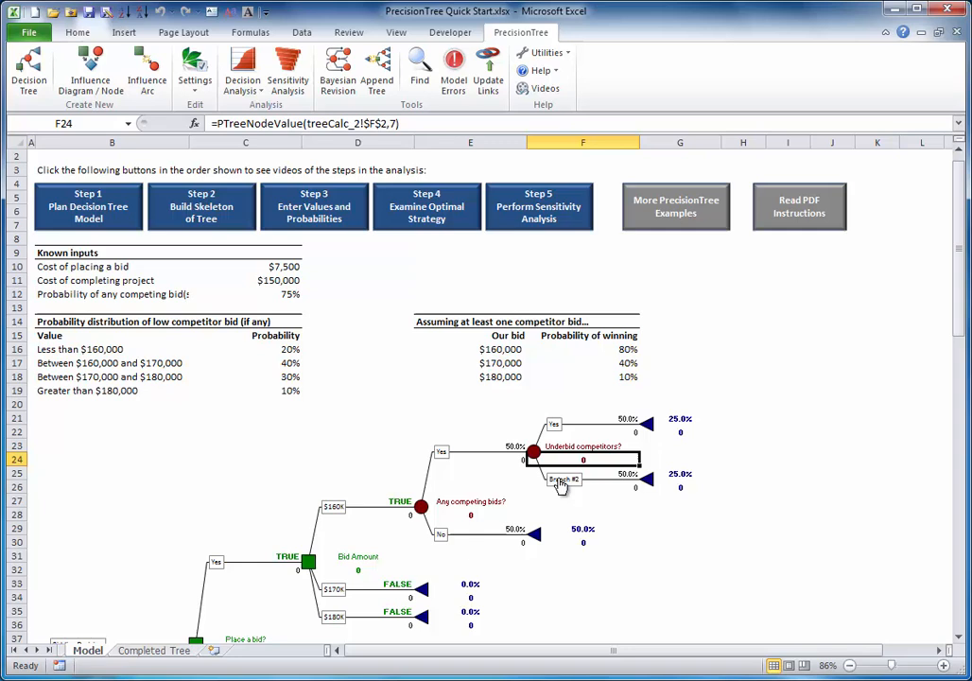
double_click(564, 481)
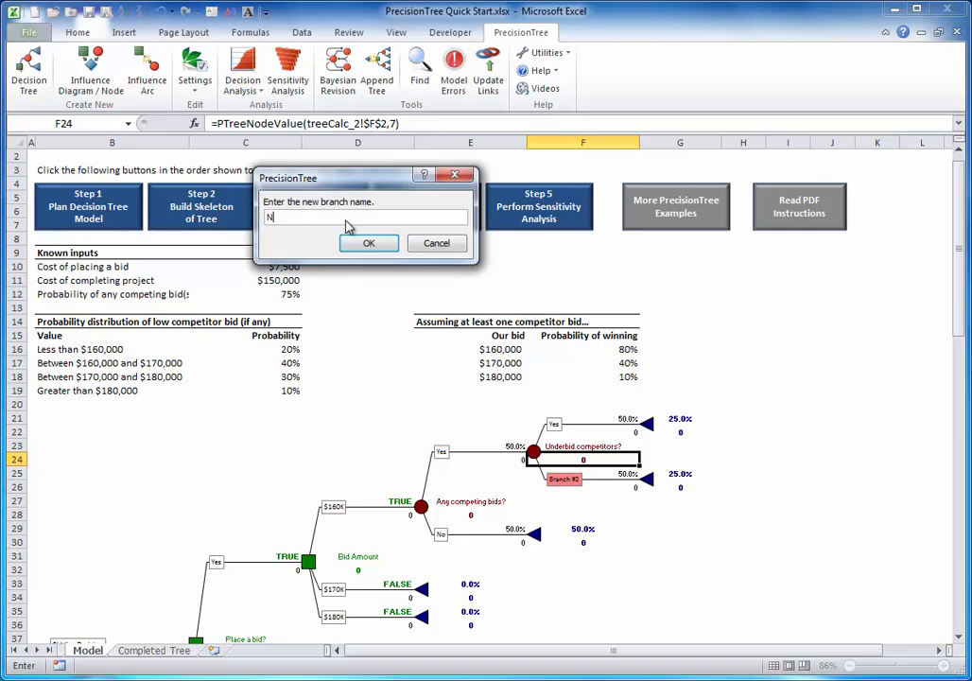
click(369, 242)
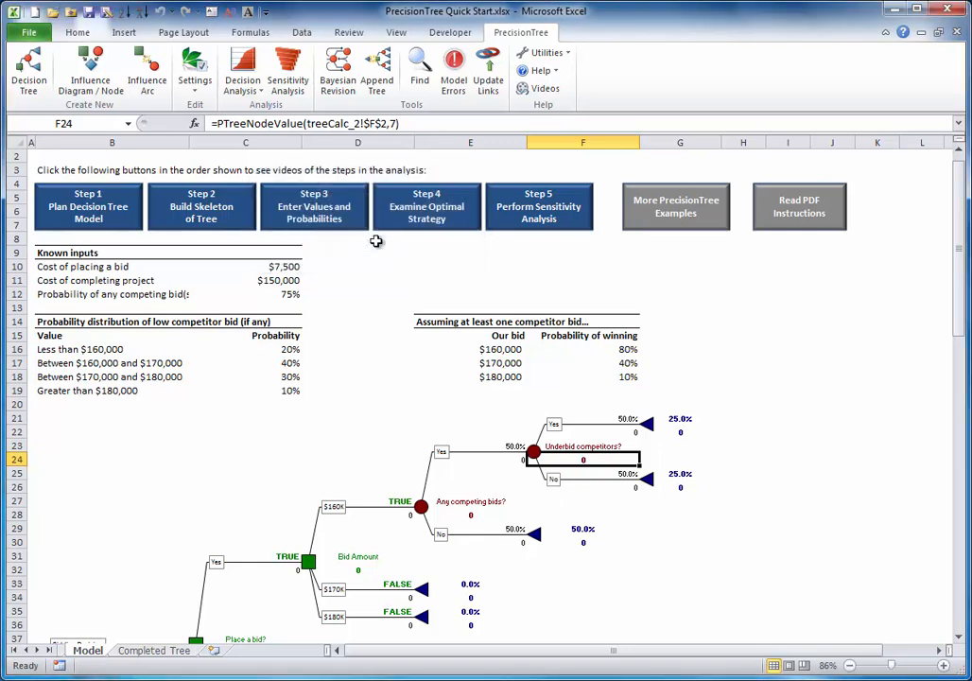
mouse_move(412, 297)
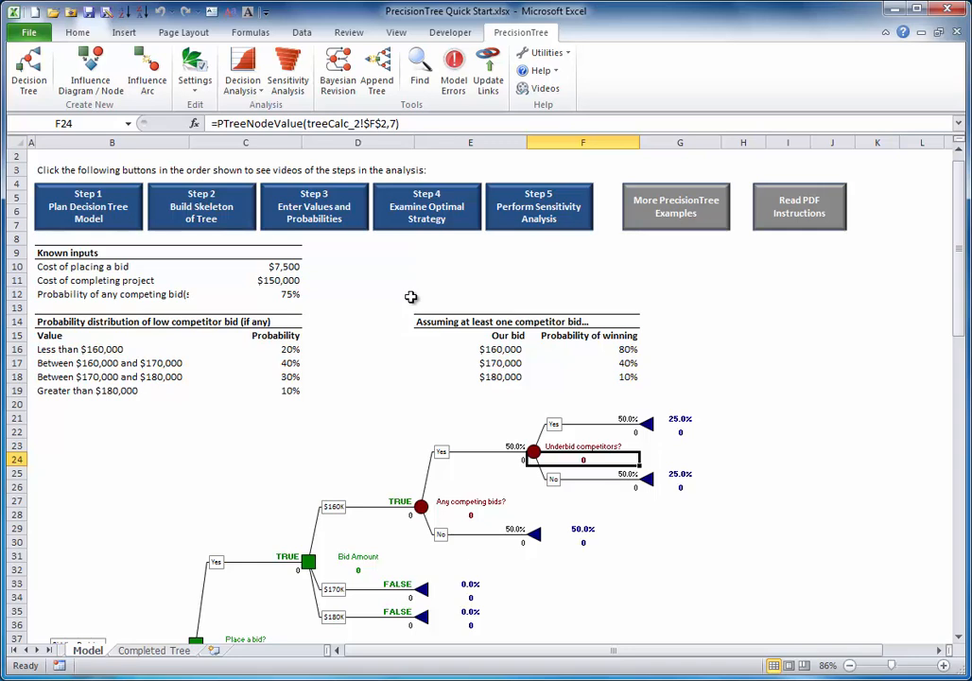
mouse_move(484, 295)
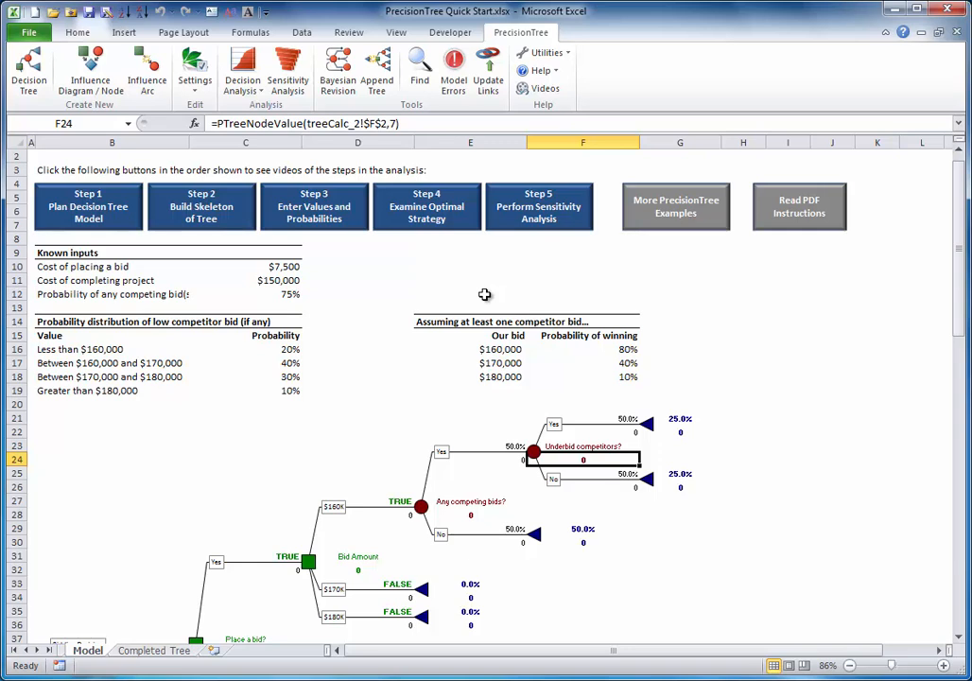
mouse_move(389, 499)
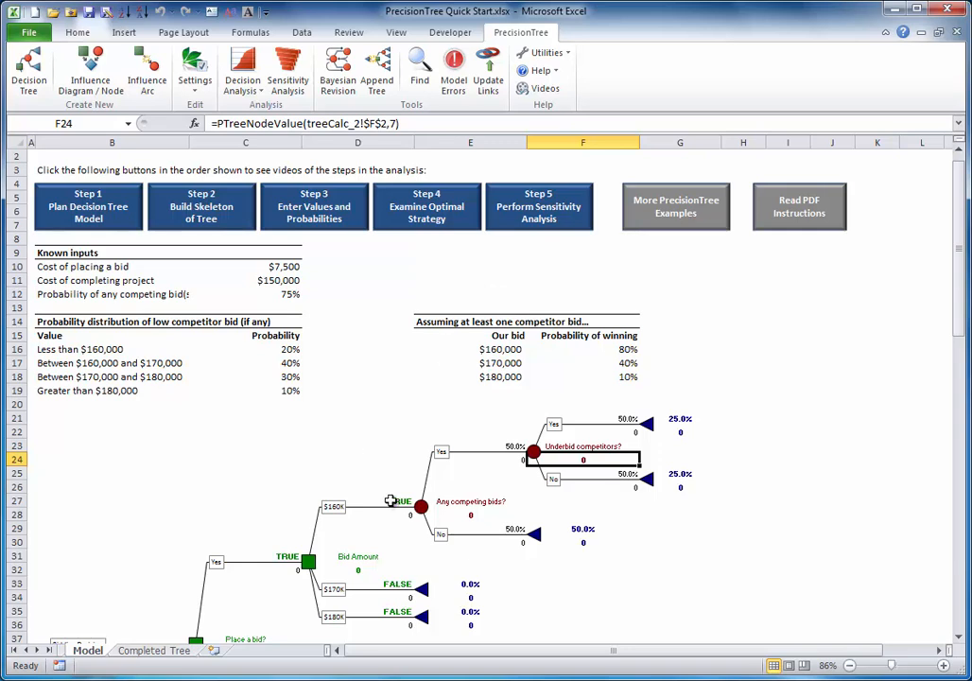
- Copy the Any competing bids? subtree and paste it onto the $170K and $180K branches
right_click(420, 506)
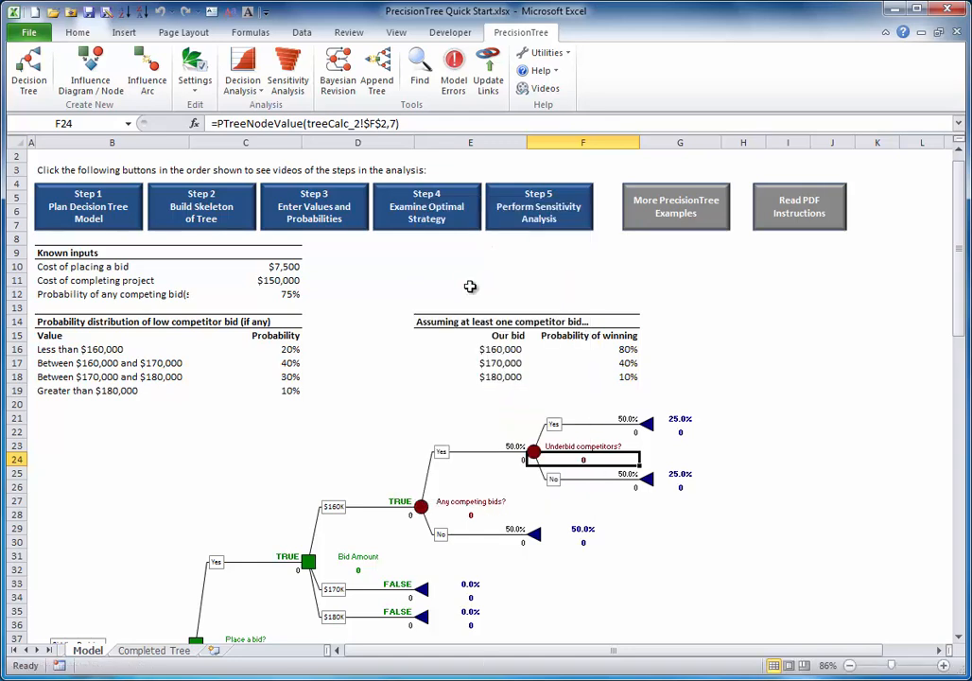
mouse_move(469, 314)
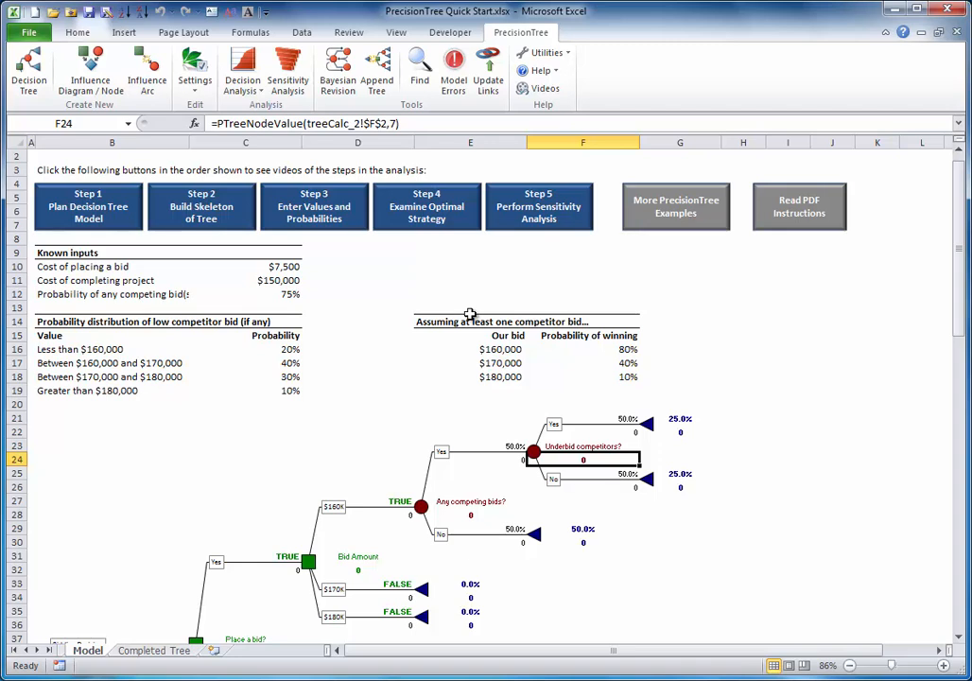
mouse_move(428, 594)
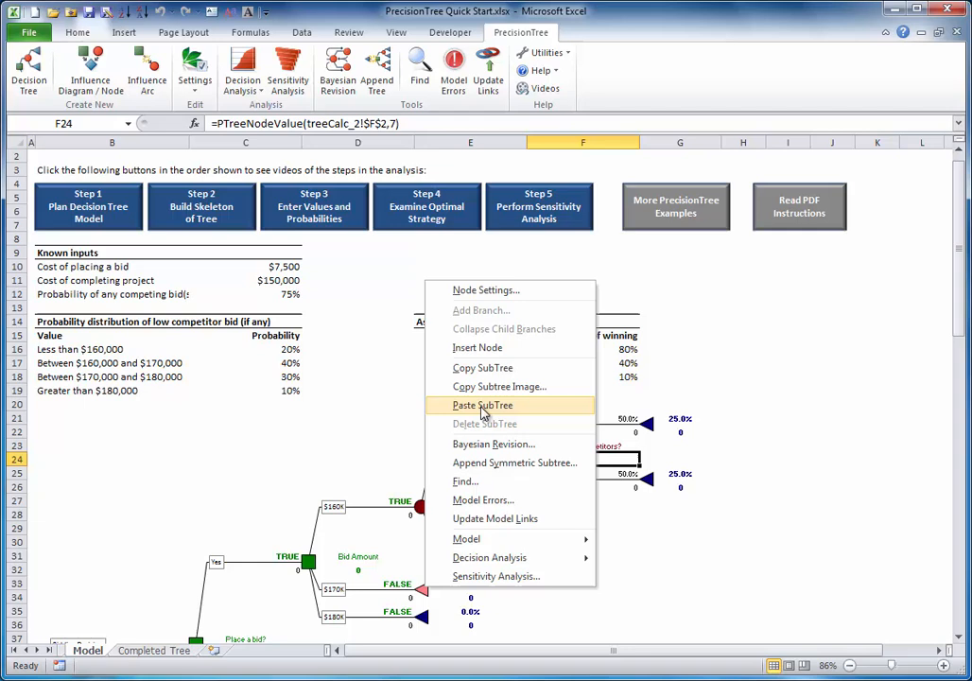
click(482, 405)
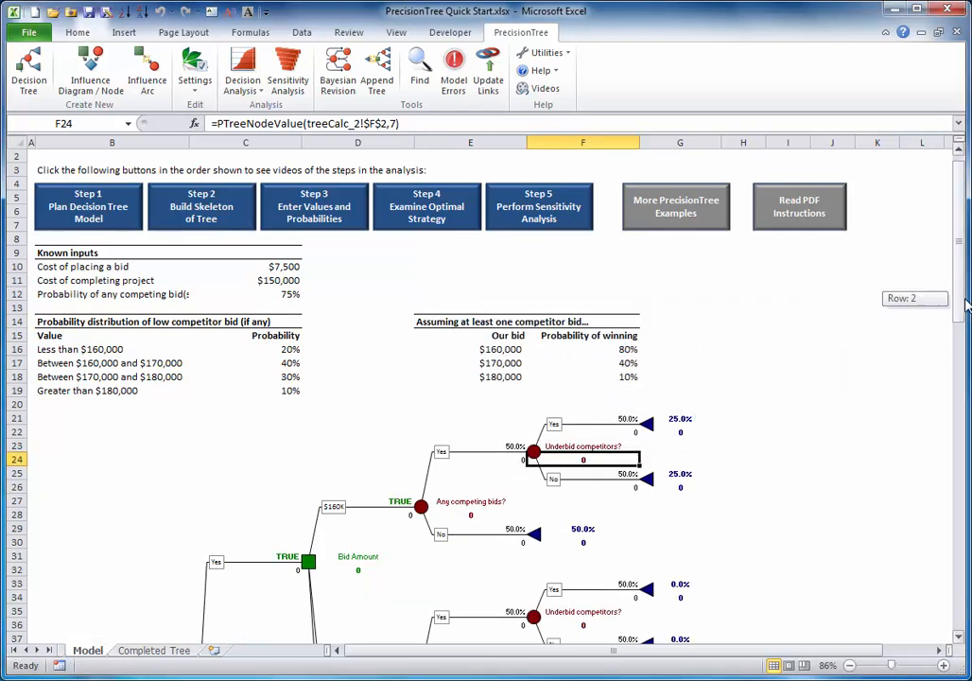
scroll(down, 3)
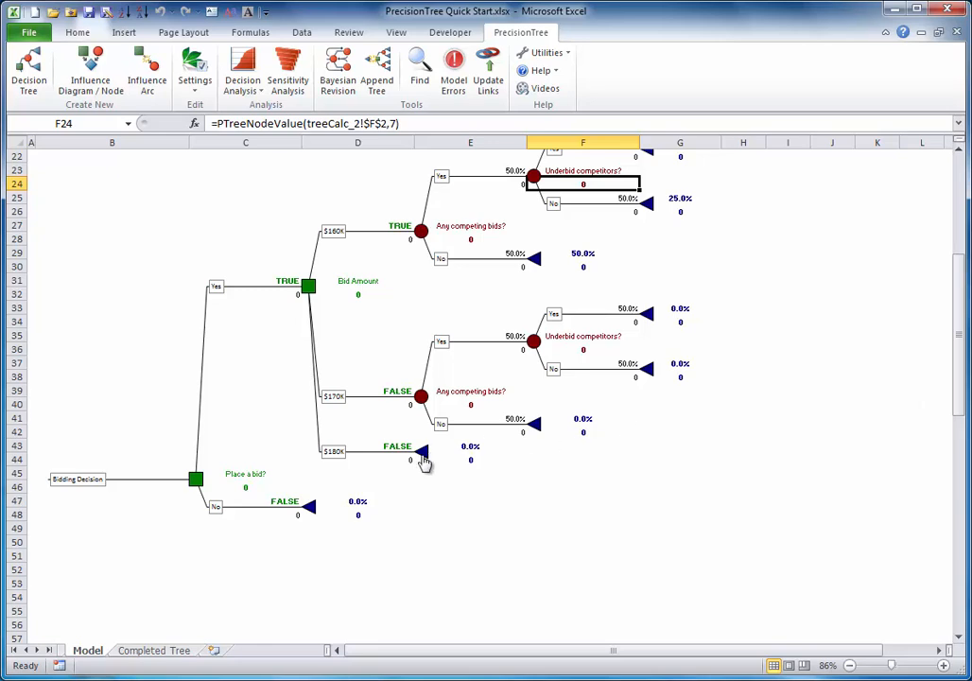
right_click(422, 454)
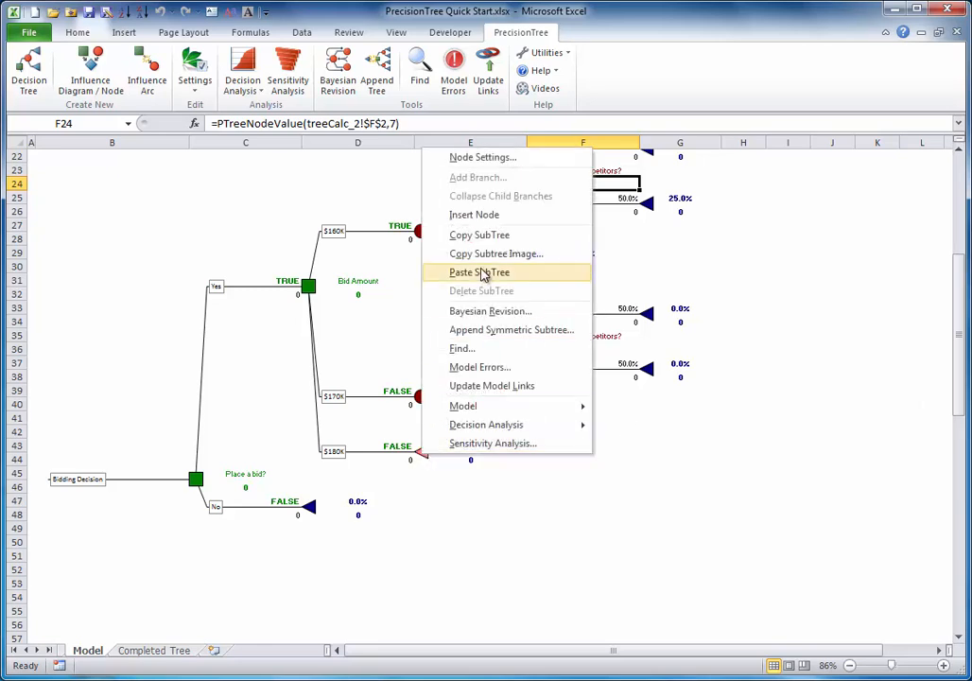
click(478, 273)
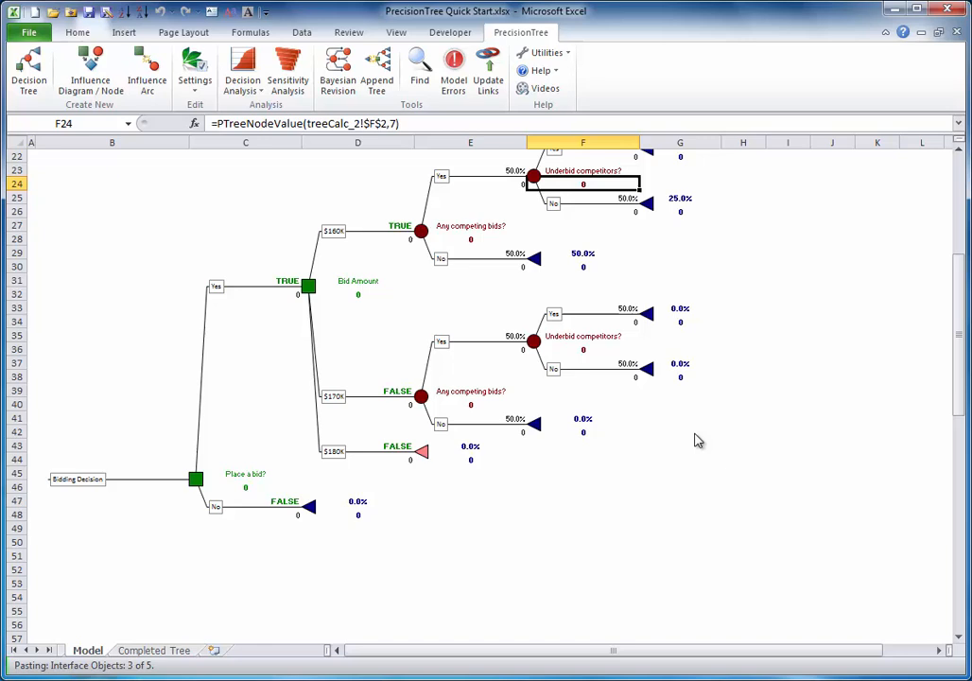